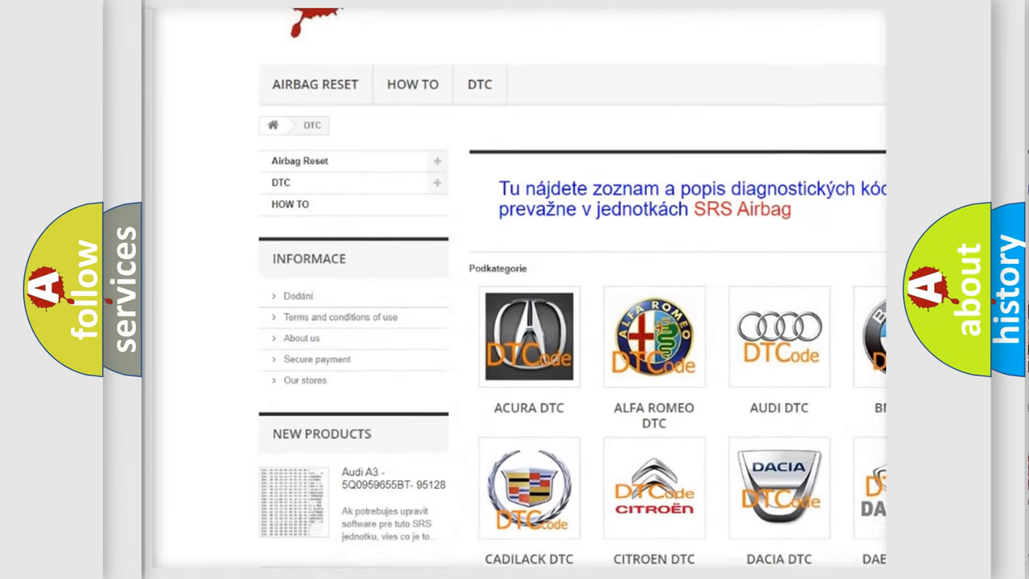
scroll(down, 3)
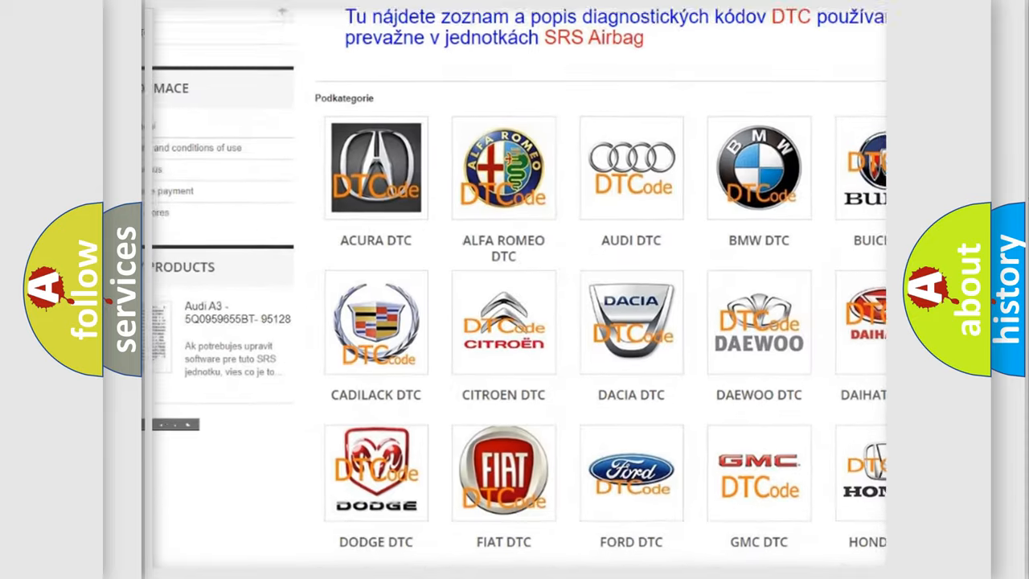
scroll(down, 3)
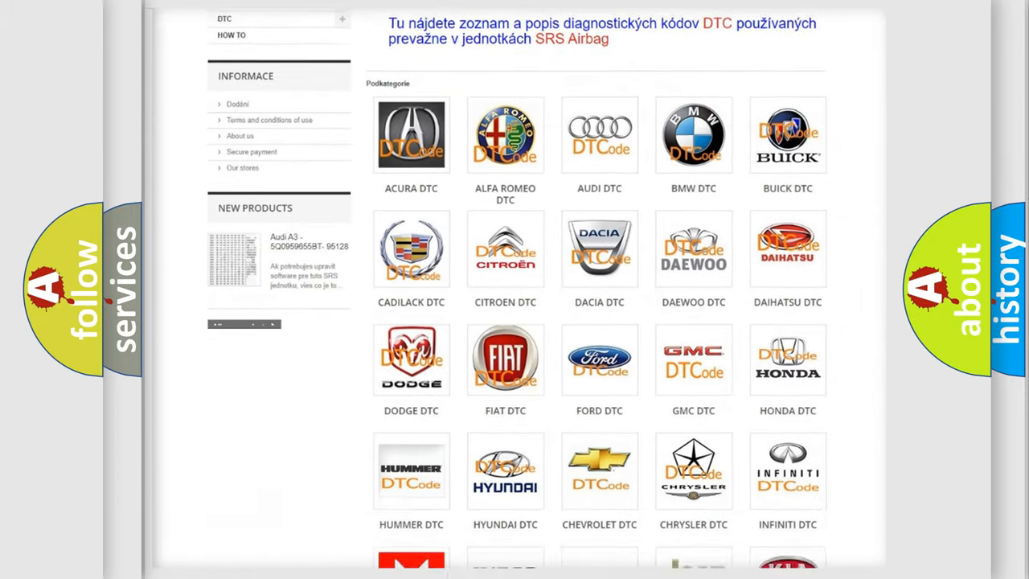
scroll(down, 3)
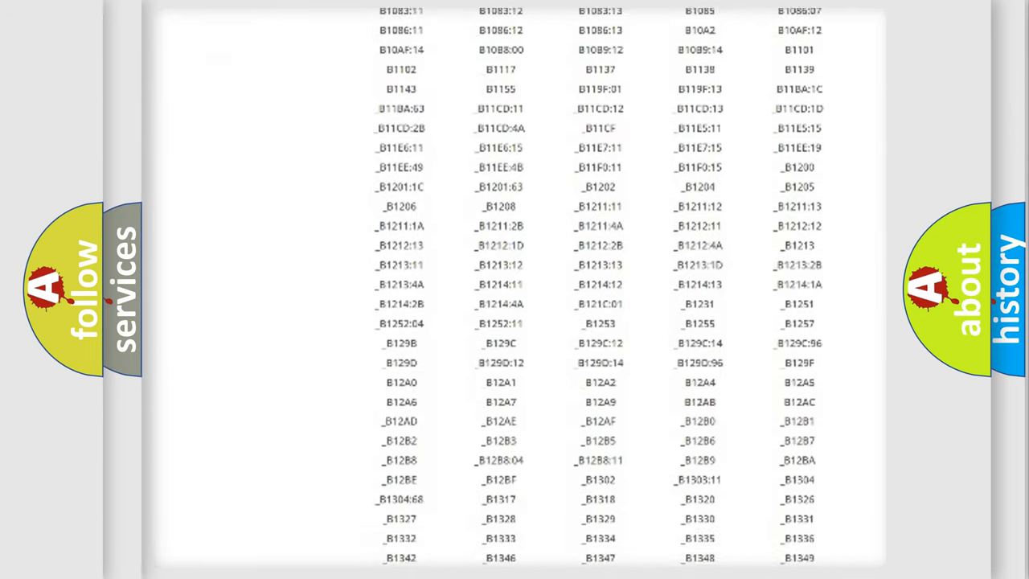
scroll(down, 3)
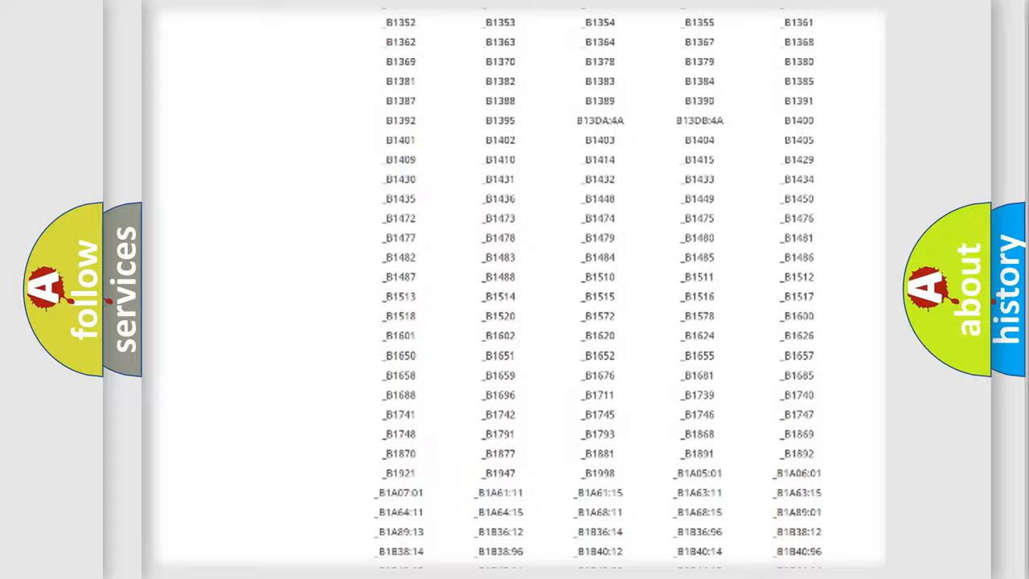
scroll(up, 3)
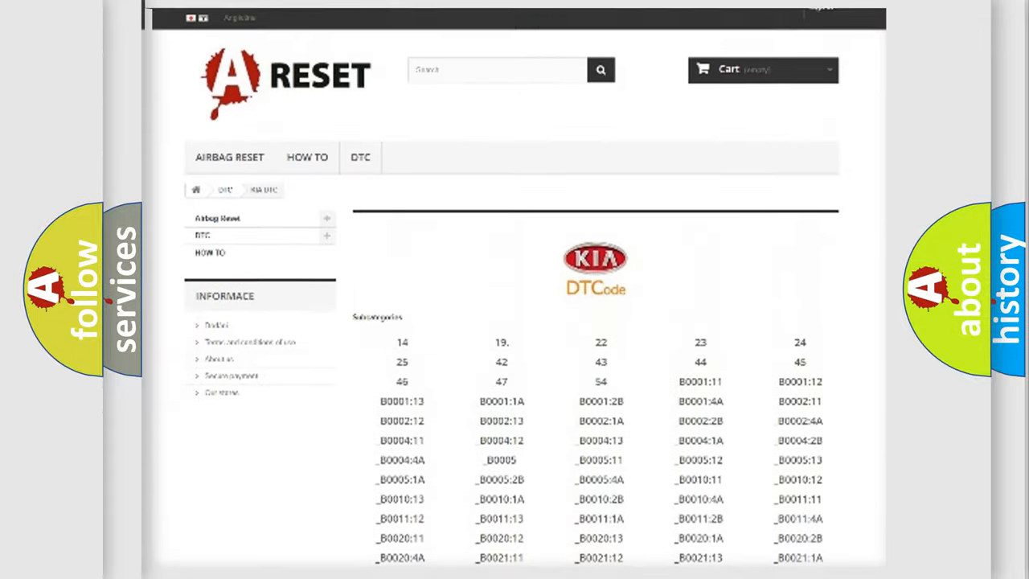